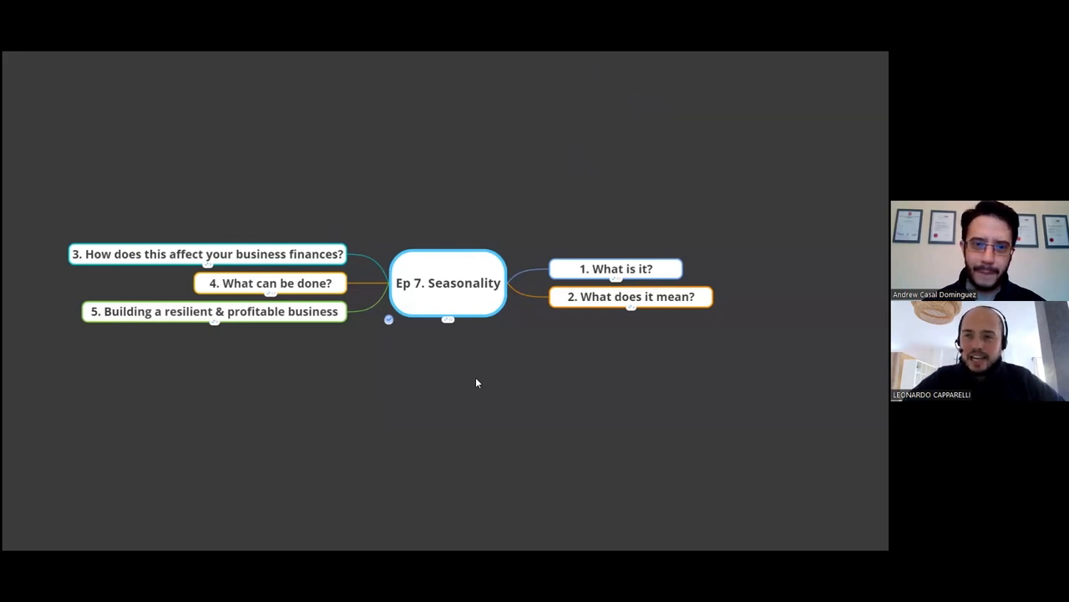
{"action": "mouse_move", "coordinate": [548, 191]}
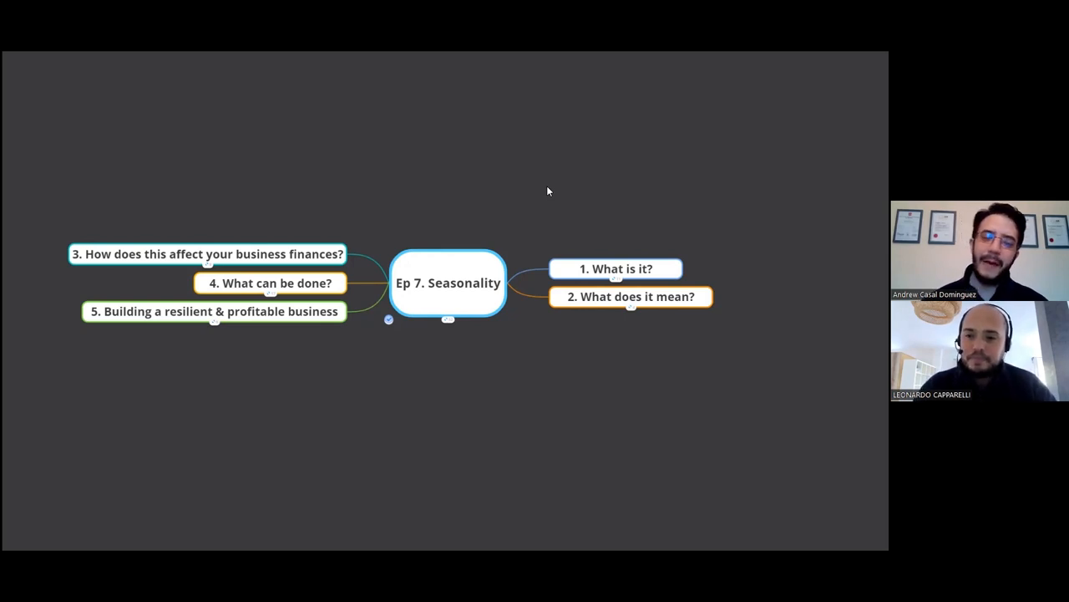
{"action": "mouse_move", "coordinate": [444, 290]}
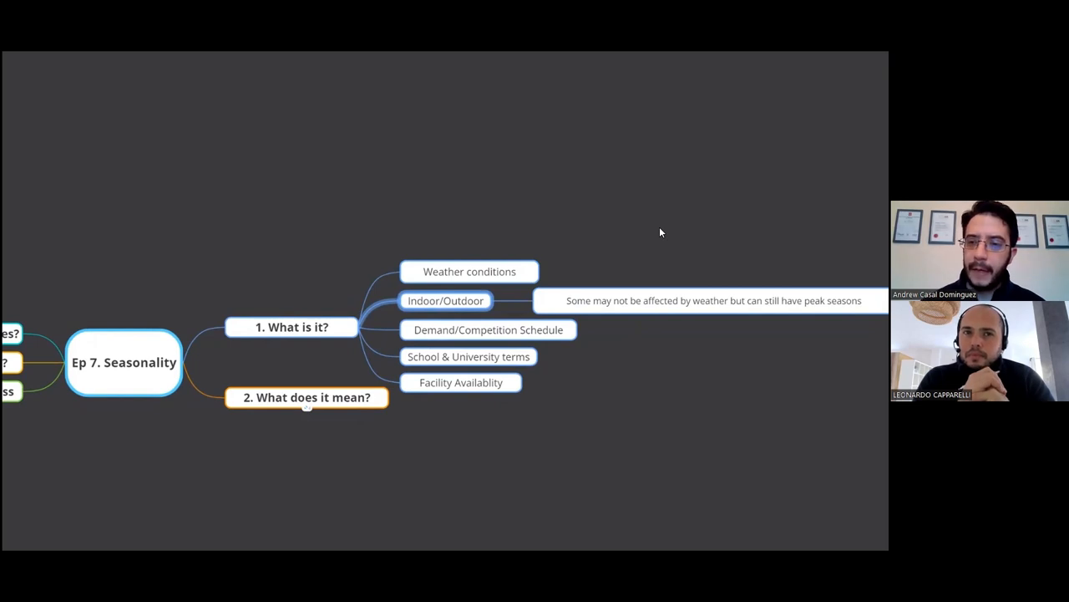
{"action": "mouse_move", "coordinate": [669, 341]}
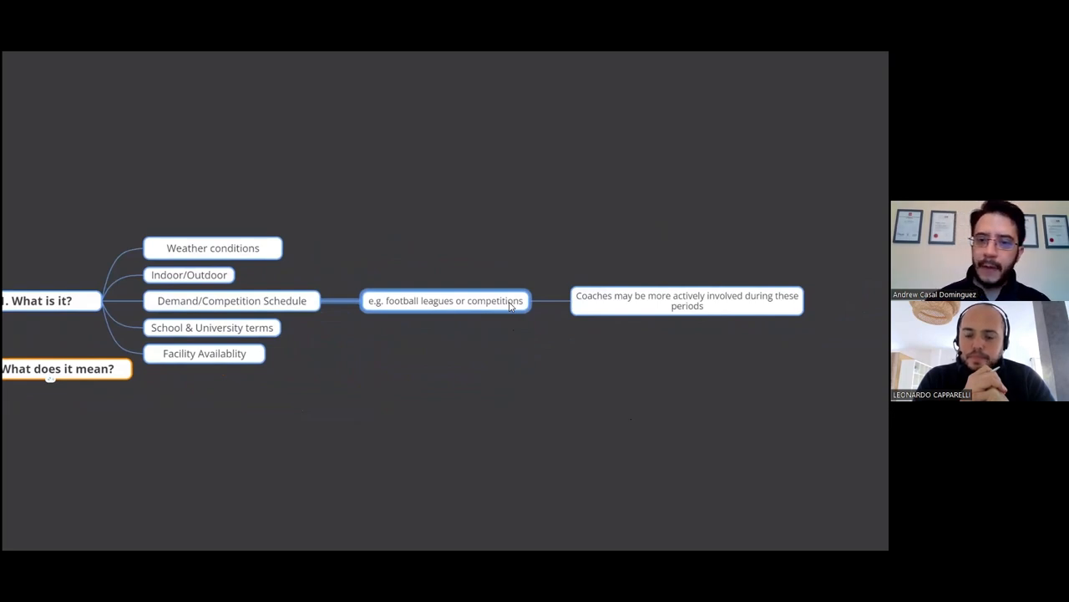
{"action": "mouse_move", "coordinate": [644, 265]}
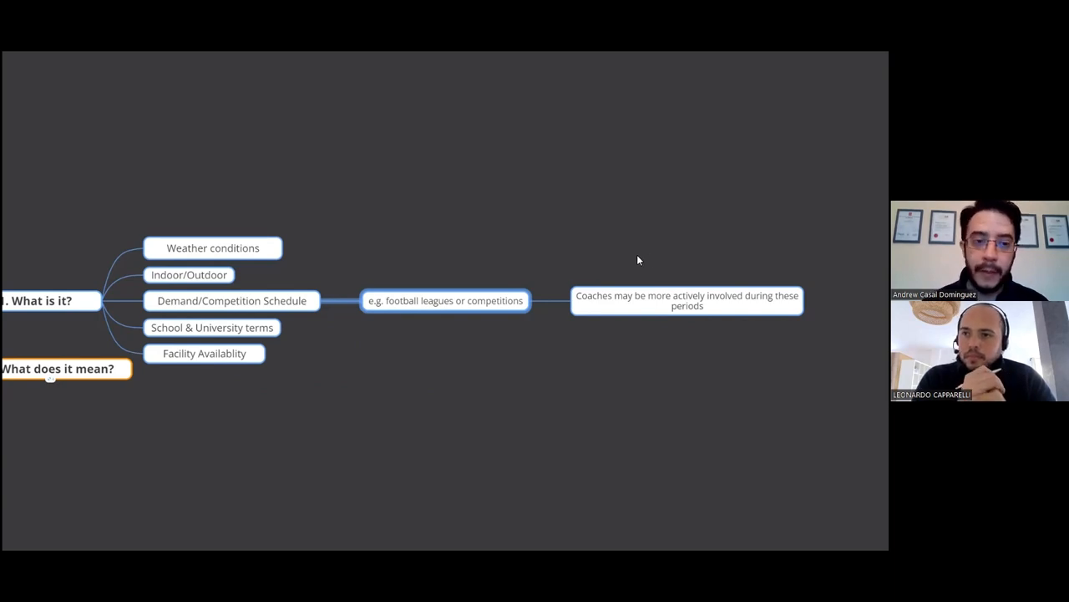
Collapse 'Demand/Competition Schedule' and expand 'School & University terms' to reveal its academic-calendar note
{"action": "left_click", "coordinate": [211, 327]}
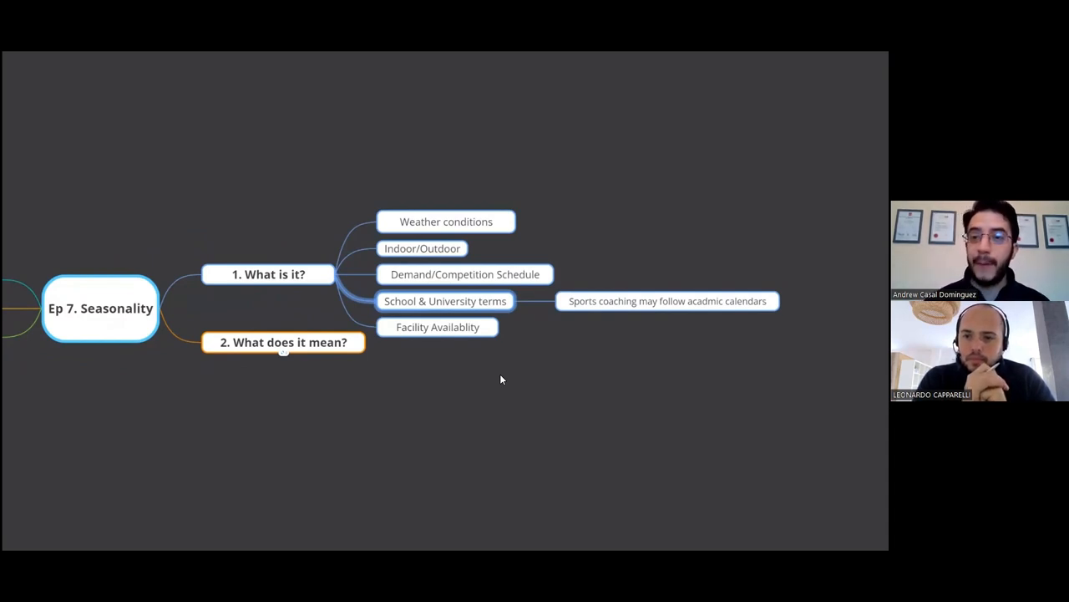
{"action": "left_click", "coordinate": [667, 301]}
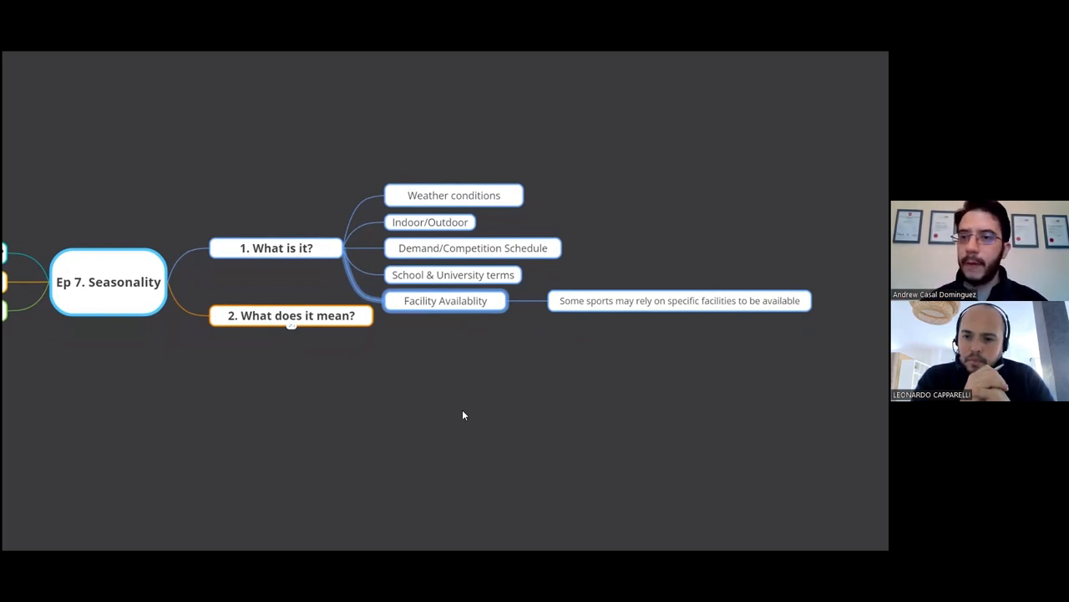
{"action": "mouse_move", "coordinate": [467, 382]}
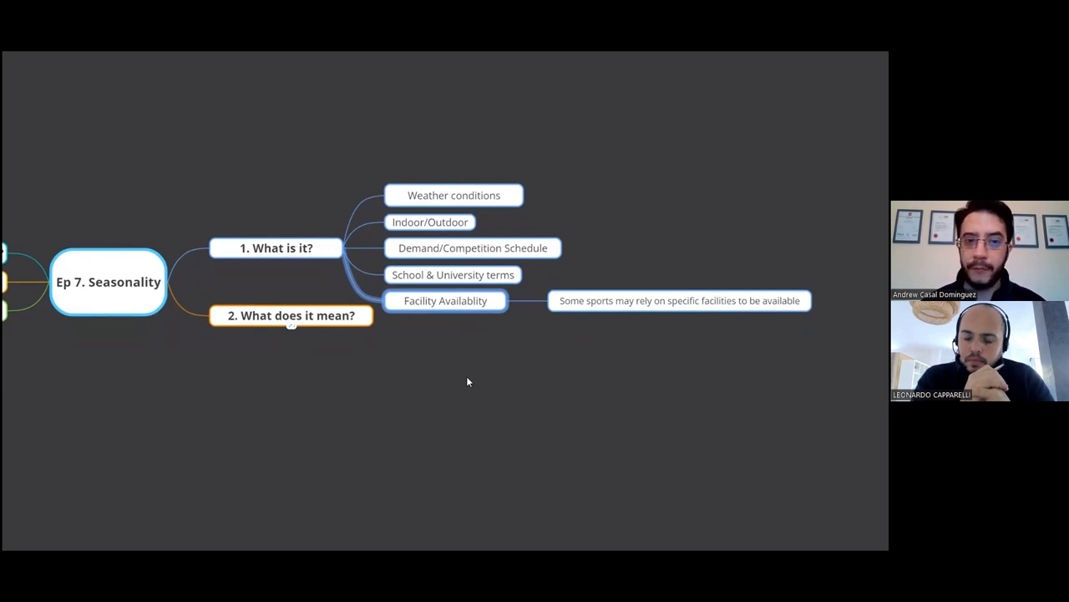
{"action": "mouse_move", "coordinate": [280, 290]}
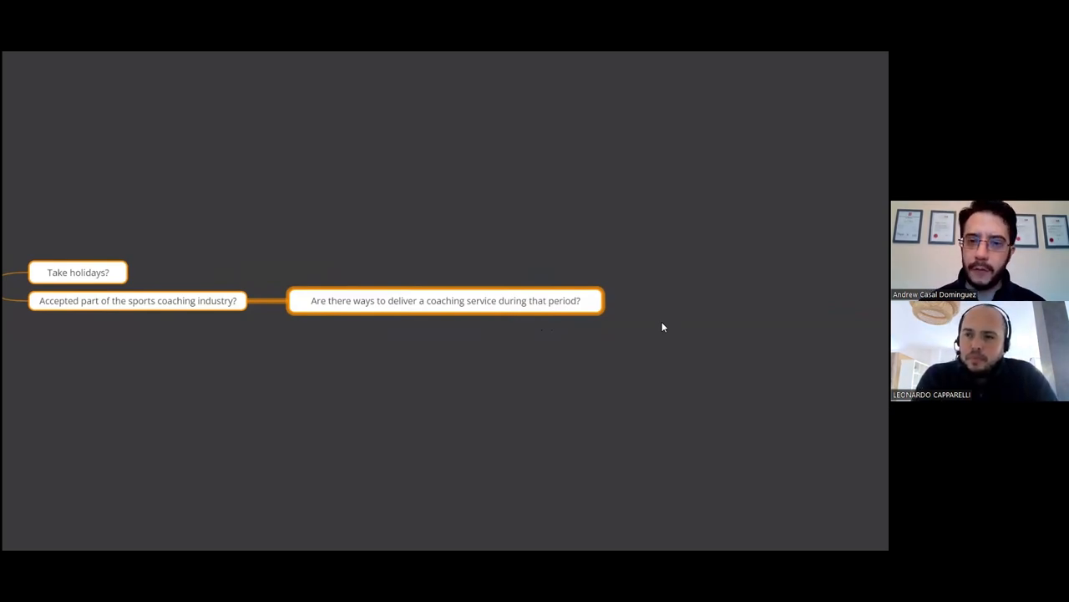
{"action": "mouse_move", "coordinate": [631, 332]}
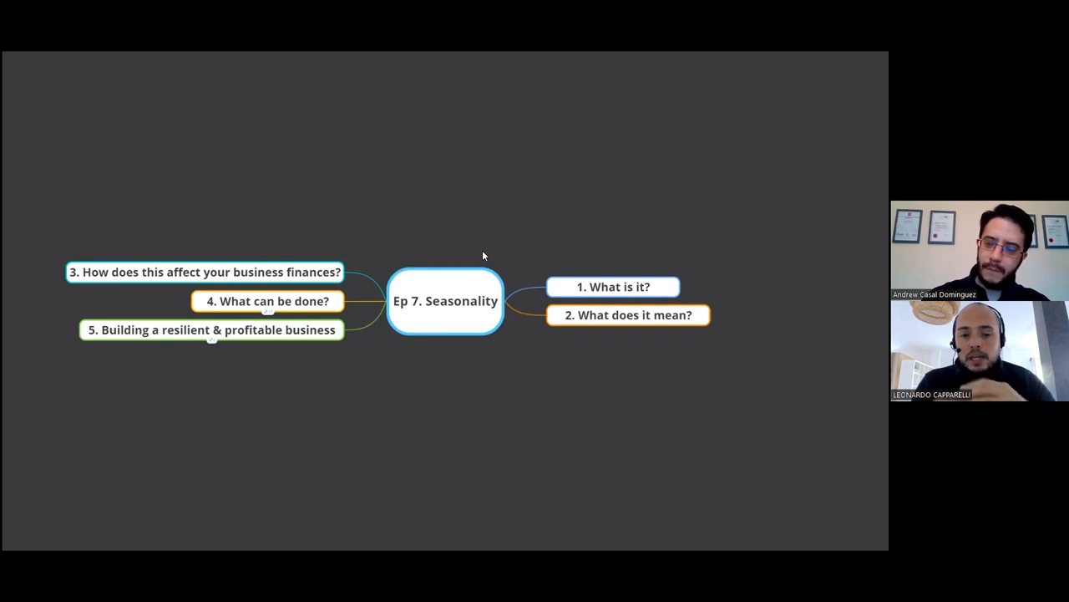
{"action": "mouse_move", "coordinate": [679, 93]}
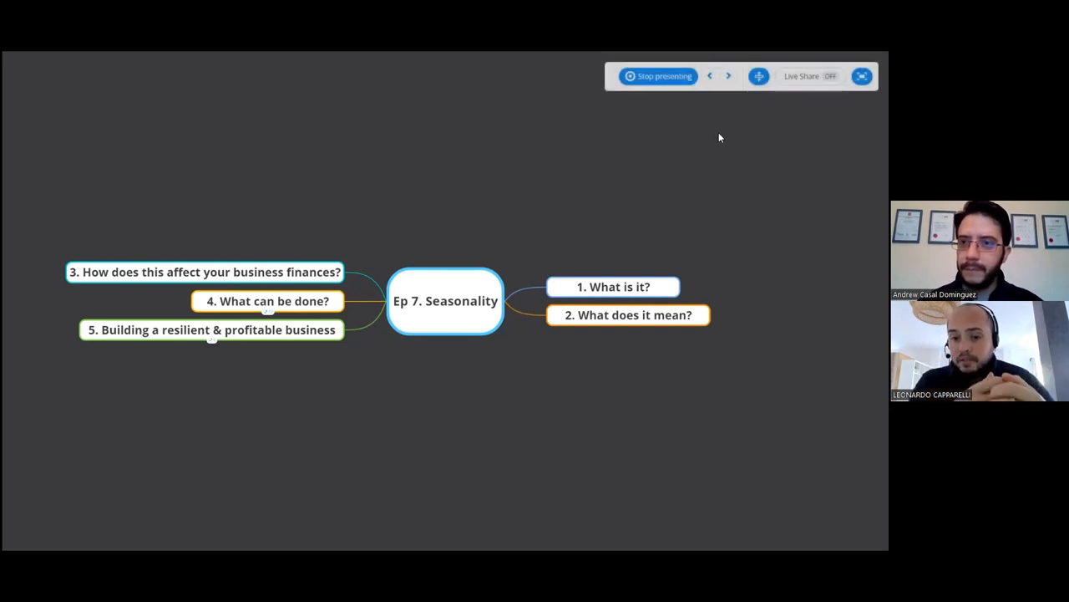
{"action": "mouse_move", "coordinate": [653, 163]}
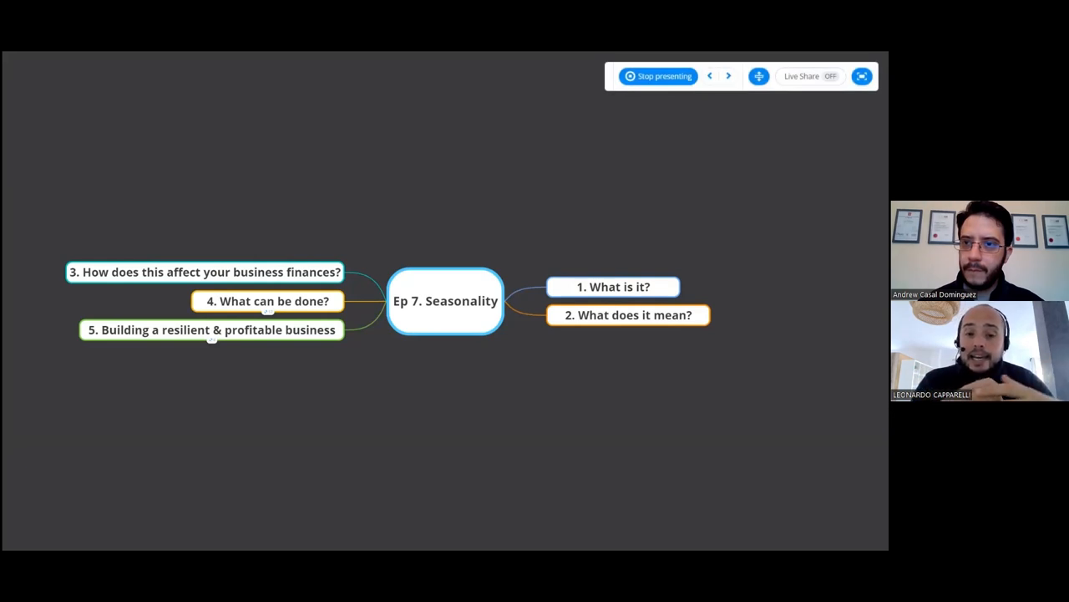
{"action": "mouse_move", "coordinate": [710, 136]}
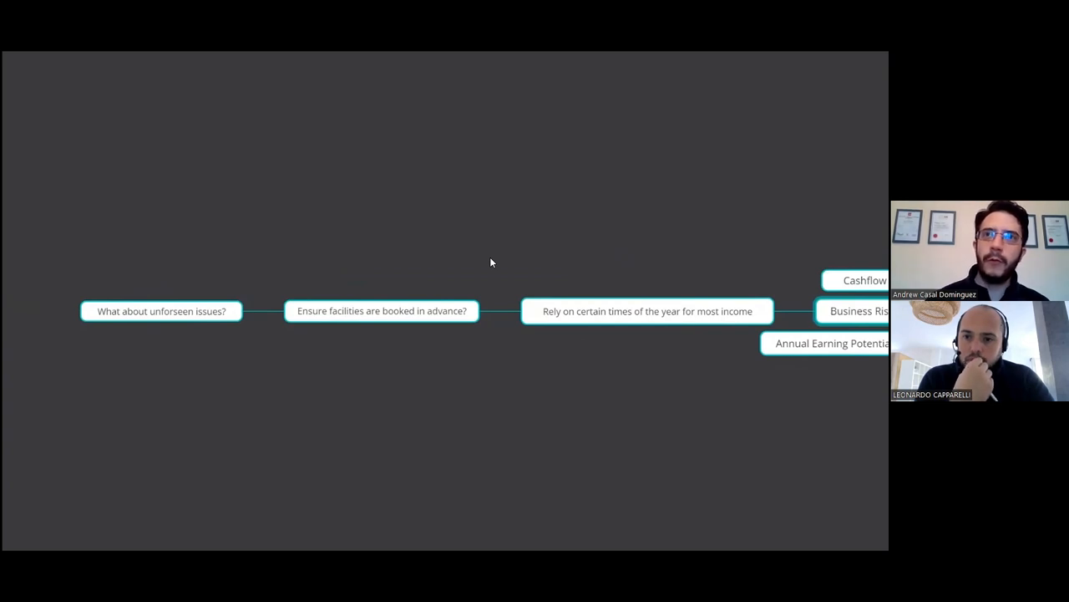
{"action": "mouse_move", "coordinate": [505, 263]}
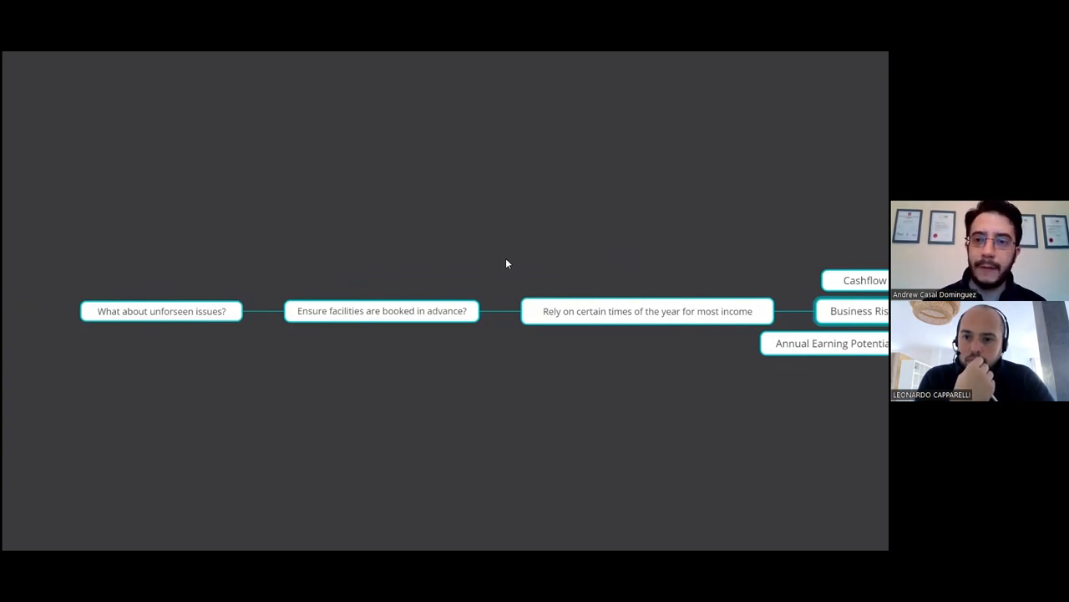
{"action": "mouse_move", "coordinate": [552, 254]}
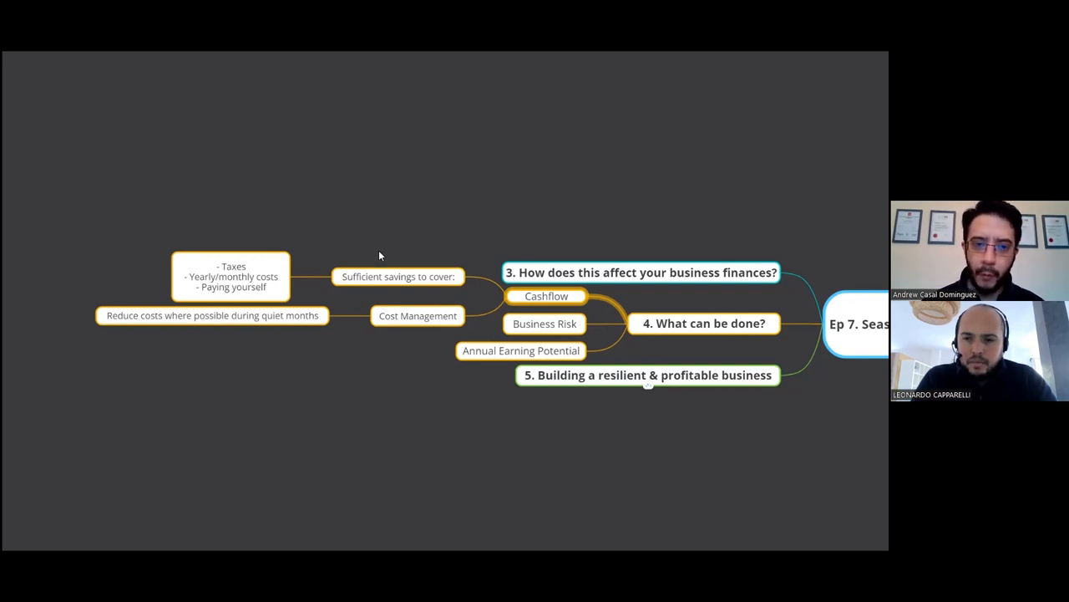
{"action": "mouse_move", "coordinate": [405, 227]}
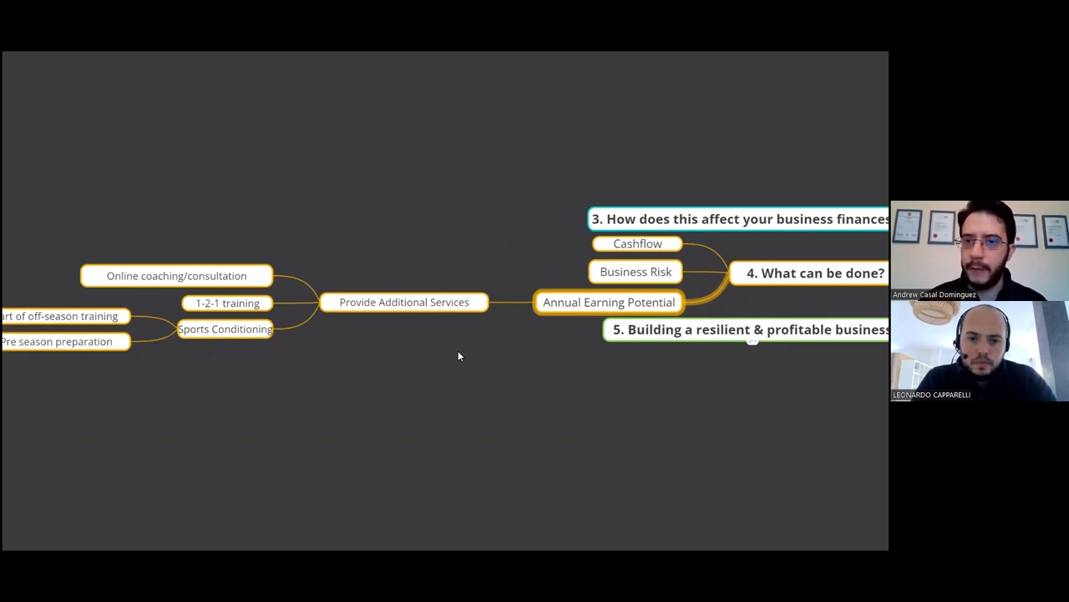
{"action": "mouse_move", "coordinate": [449, 343]}
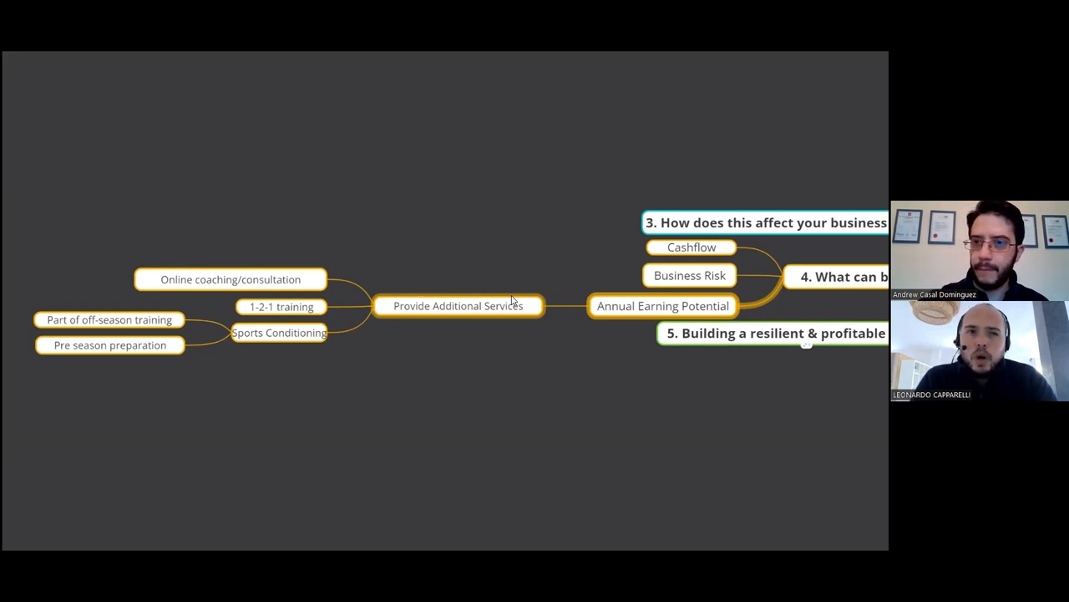
{"action": "mouse_move", "coordinate": [476, 334]}
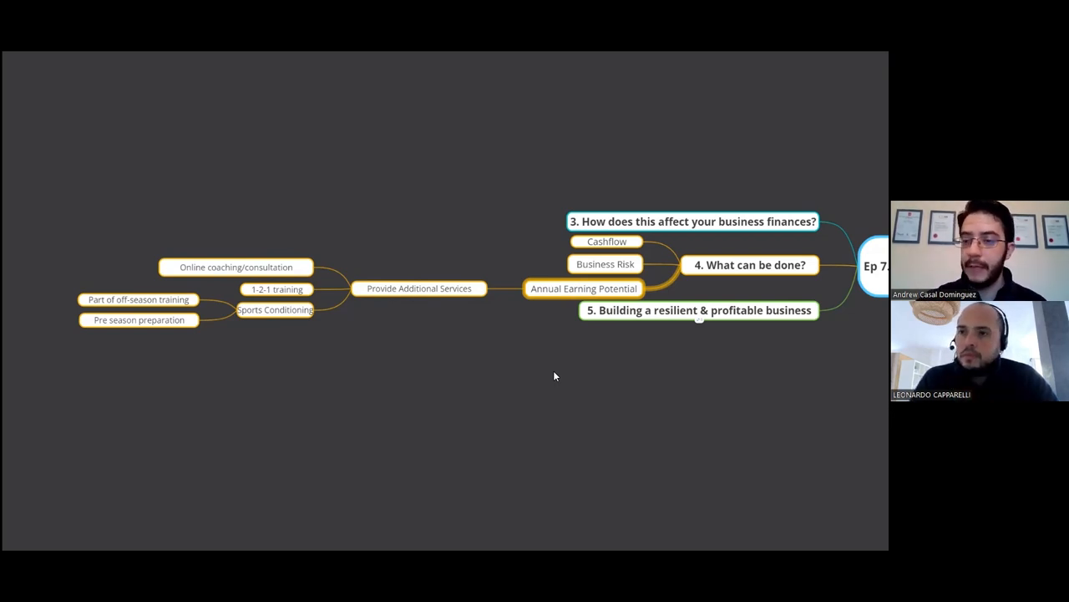
{"action": "mouse_move", "coordinate": [555, 326]}
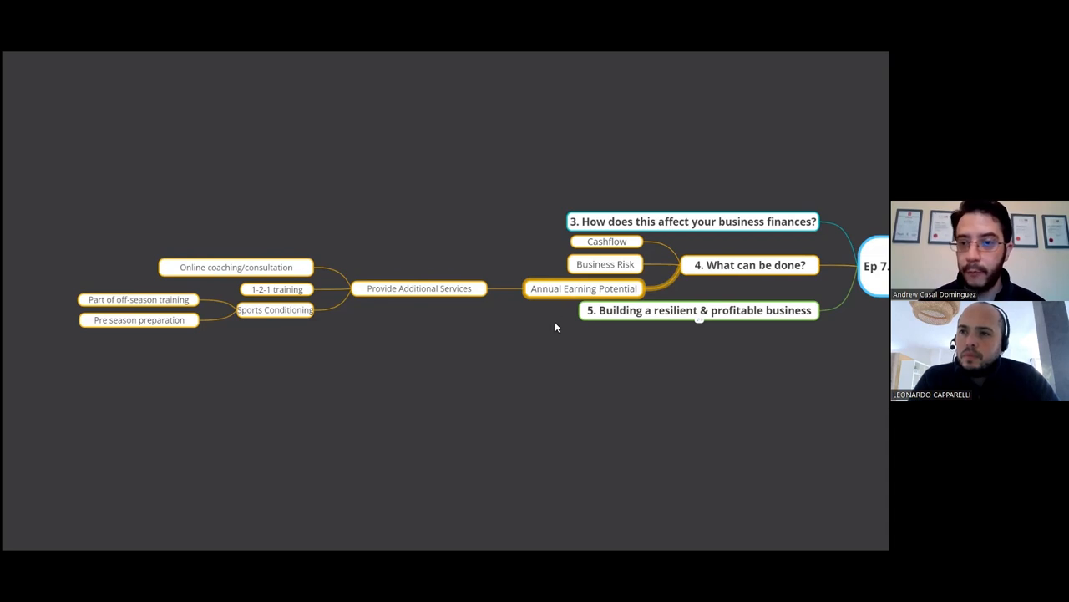
{"action": "mouse_move", "coordinate": [530, 234]}
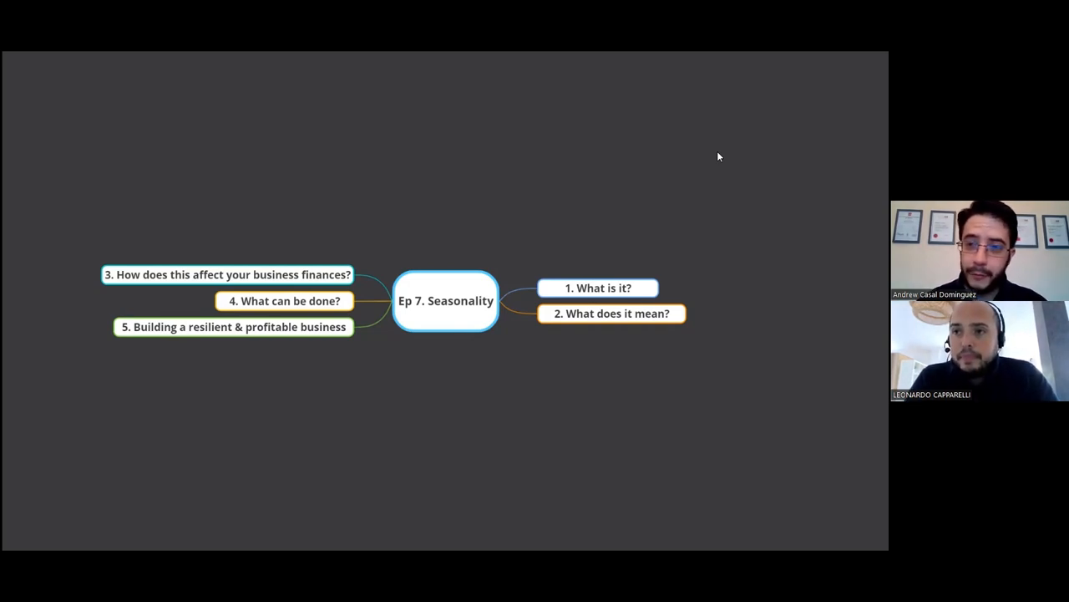
{"action": "mouse_move", "coordinate": [705, 167]}
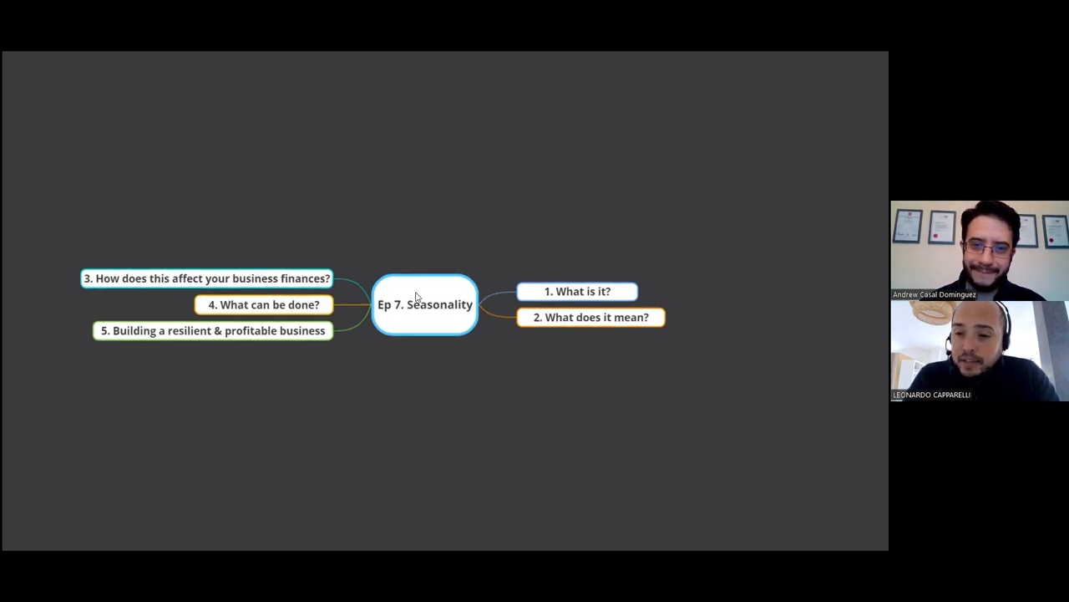
{"action": "mouse_move", "coordinate": [459, 252]}
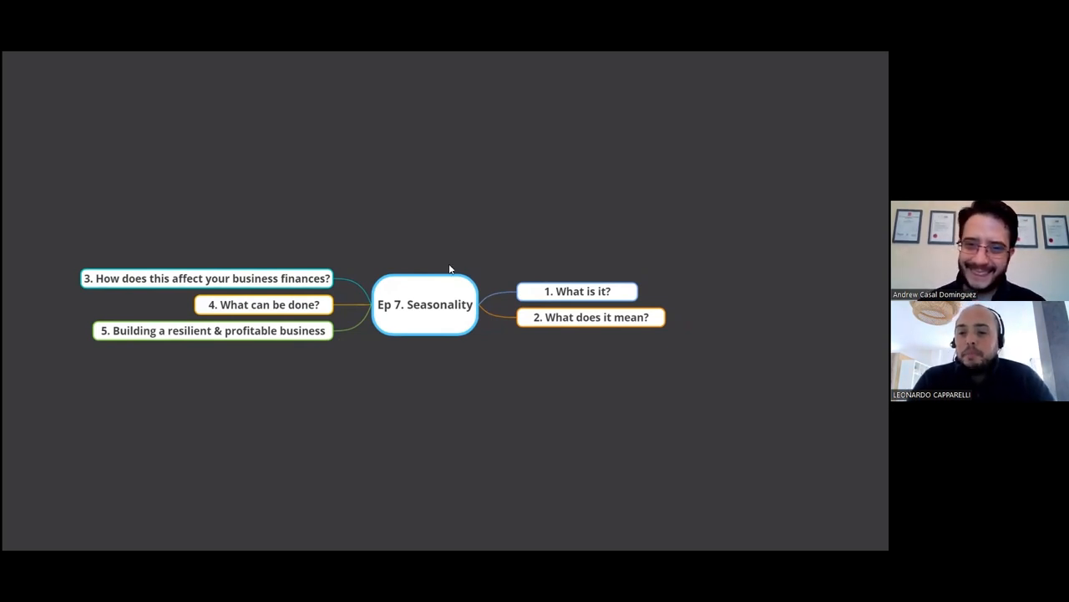
{"action": "mouse_move", "coordinate": [443, 239]}
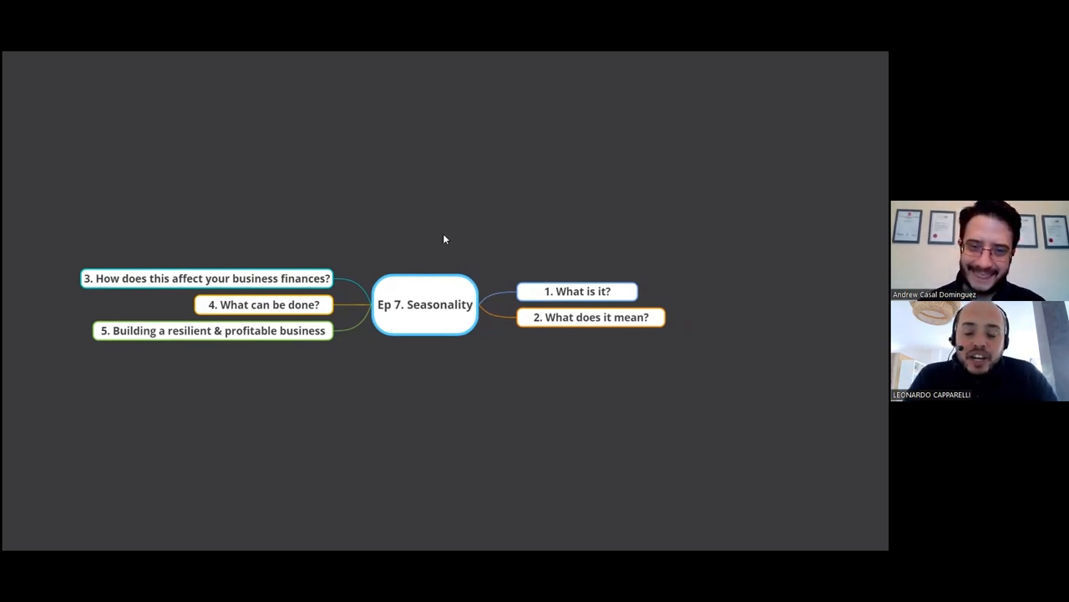